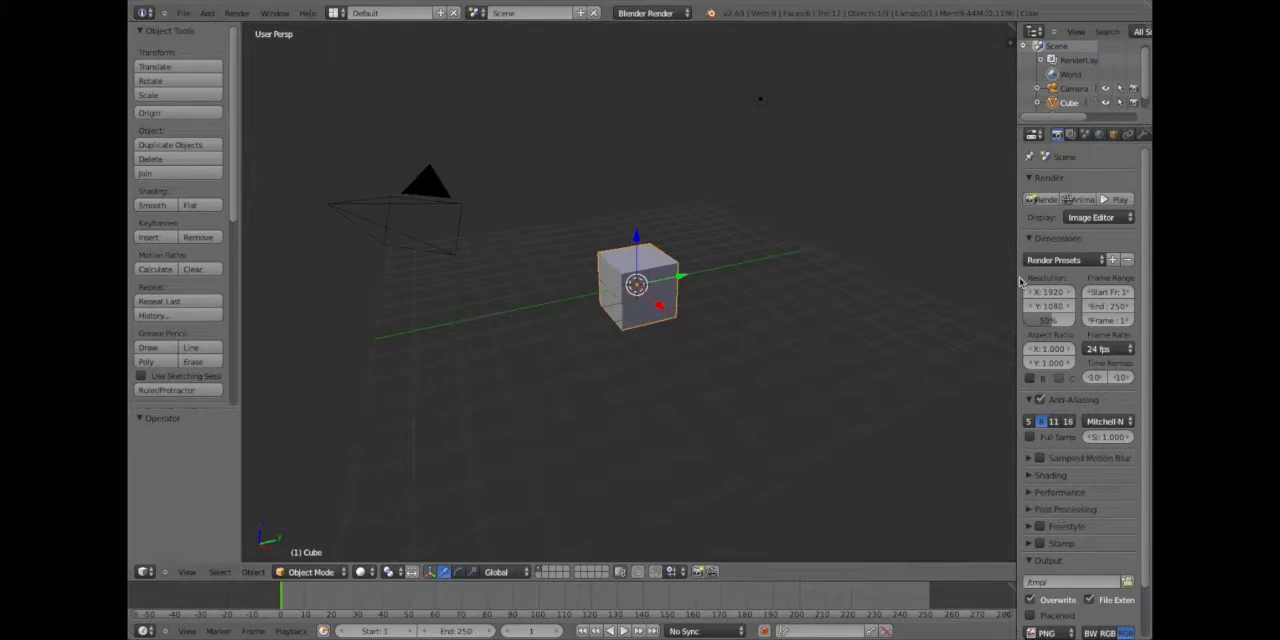
mouse_move(904, 284)
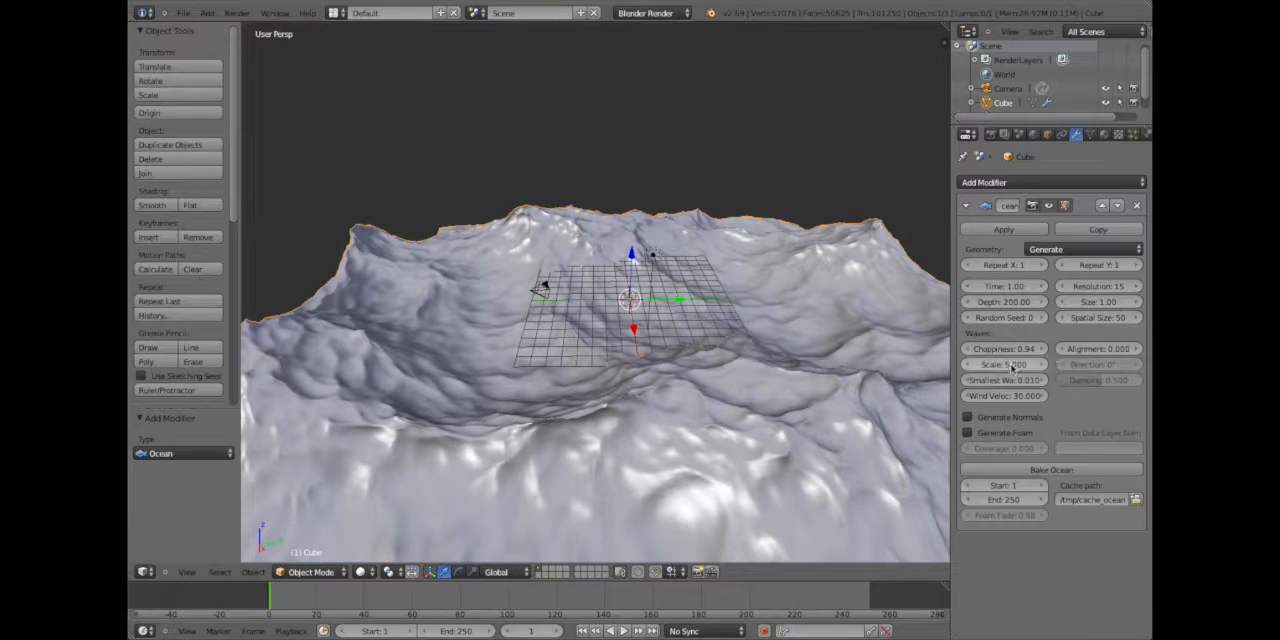
Lower the Ocean modifier wave settings for softer waves, then play, stop and rewind the animation
click(1004, 364)
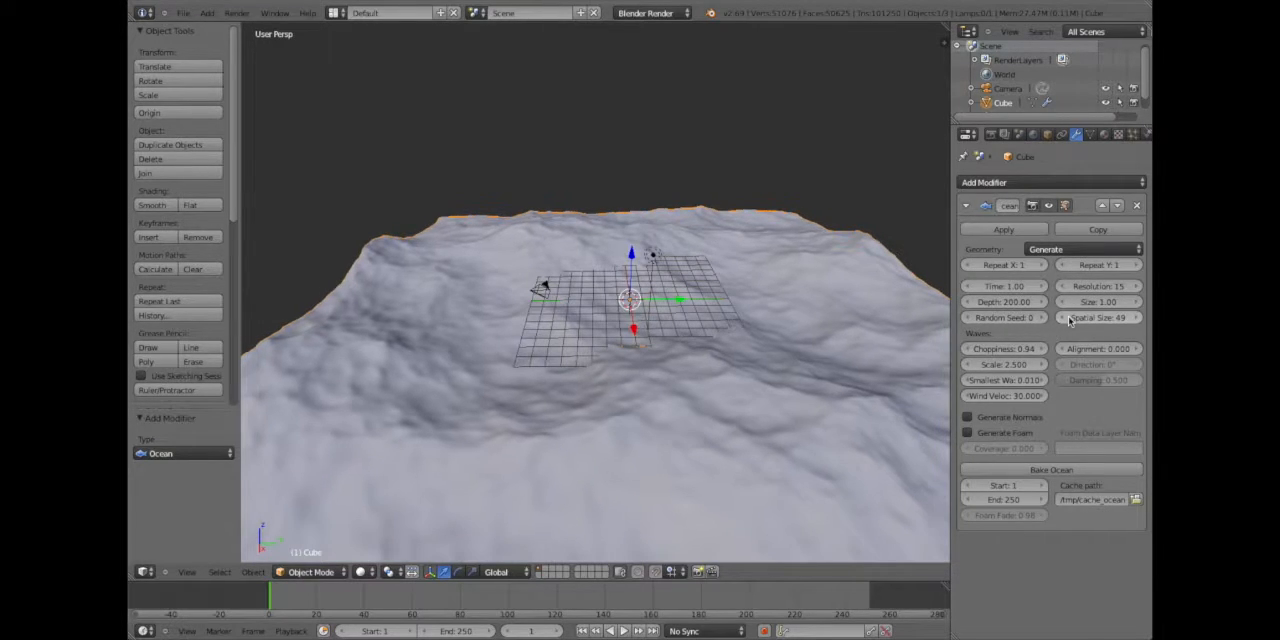
click(1072, 316)
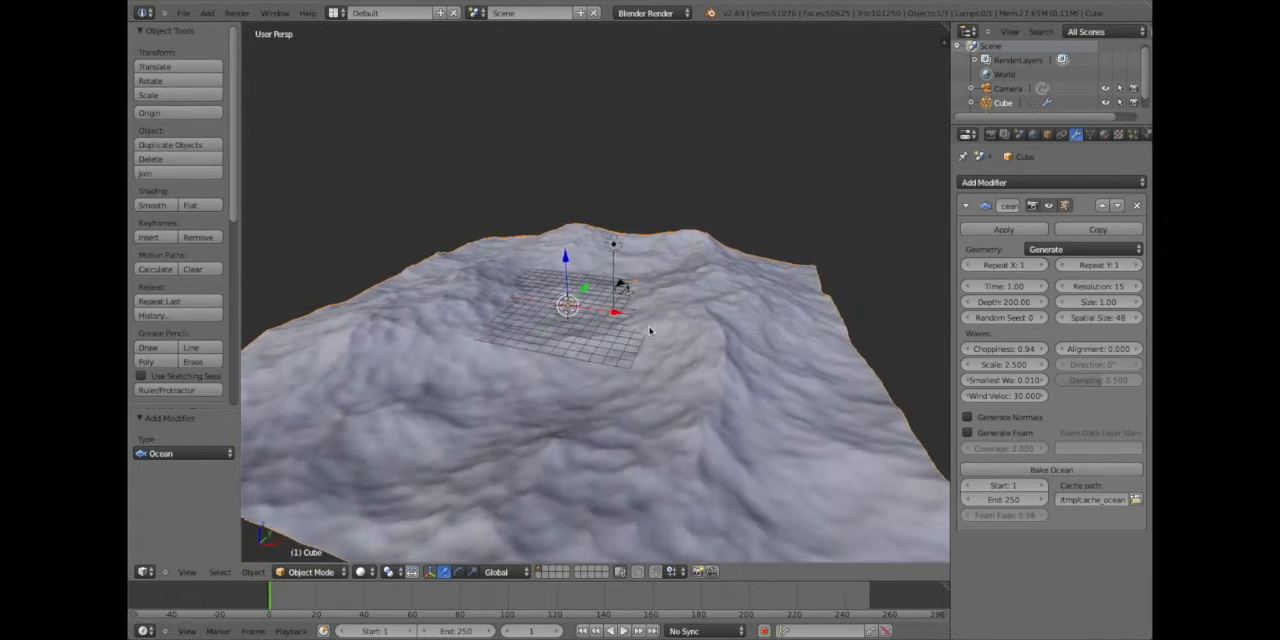
click(624, 630)
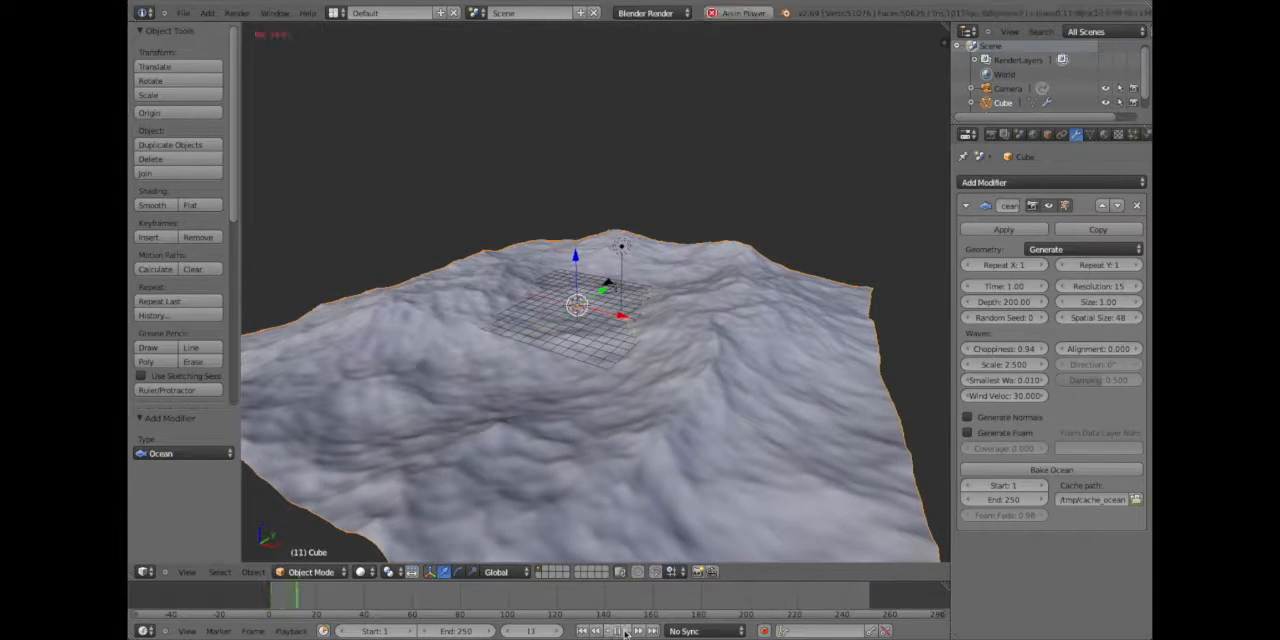
click(624, 630)
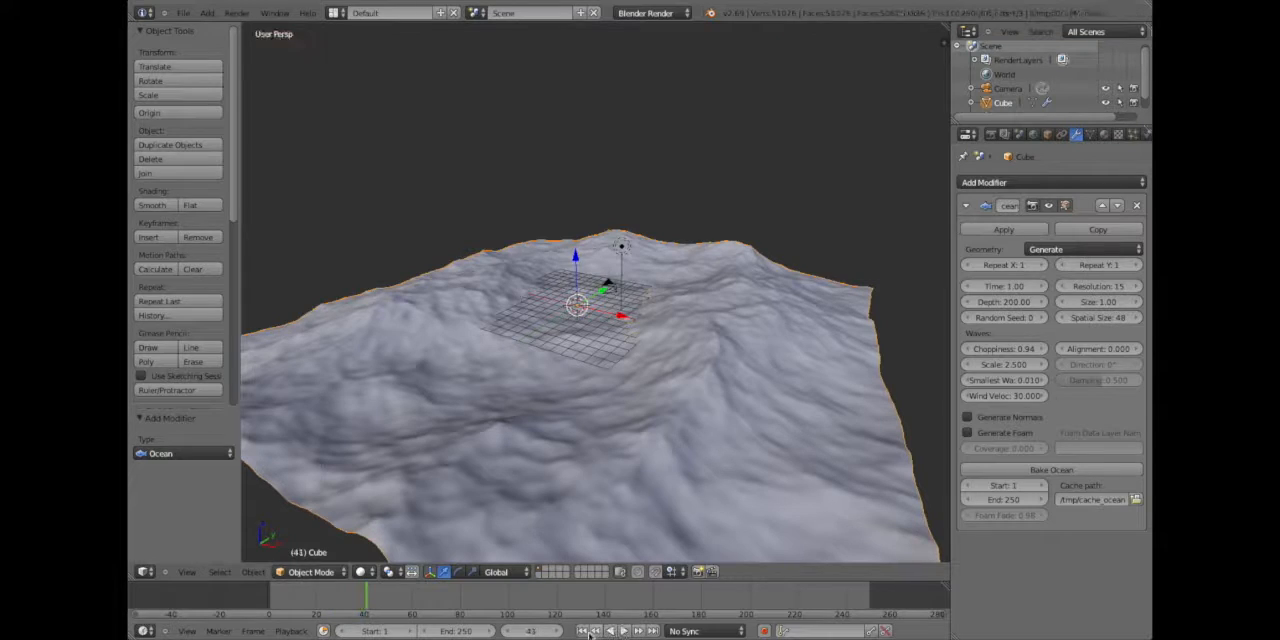
click(594, 632)
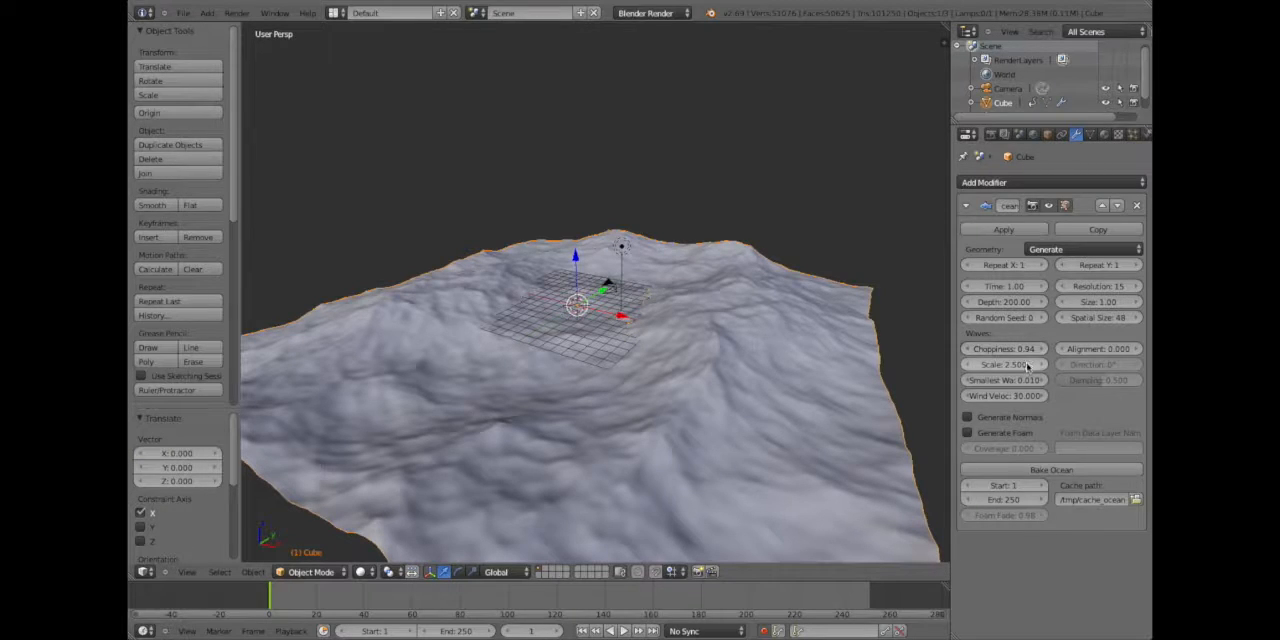
Keyframe the ocean Time value at different frames so the waves animate
click(1004, 364)
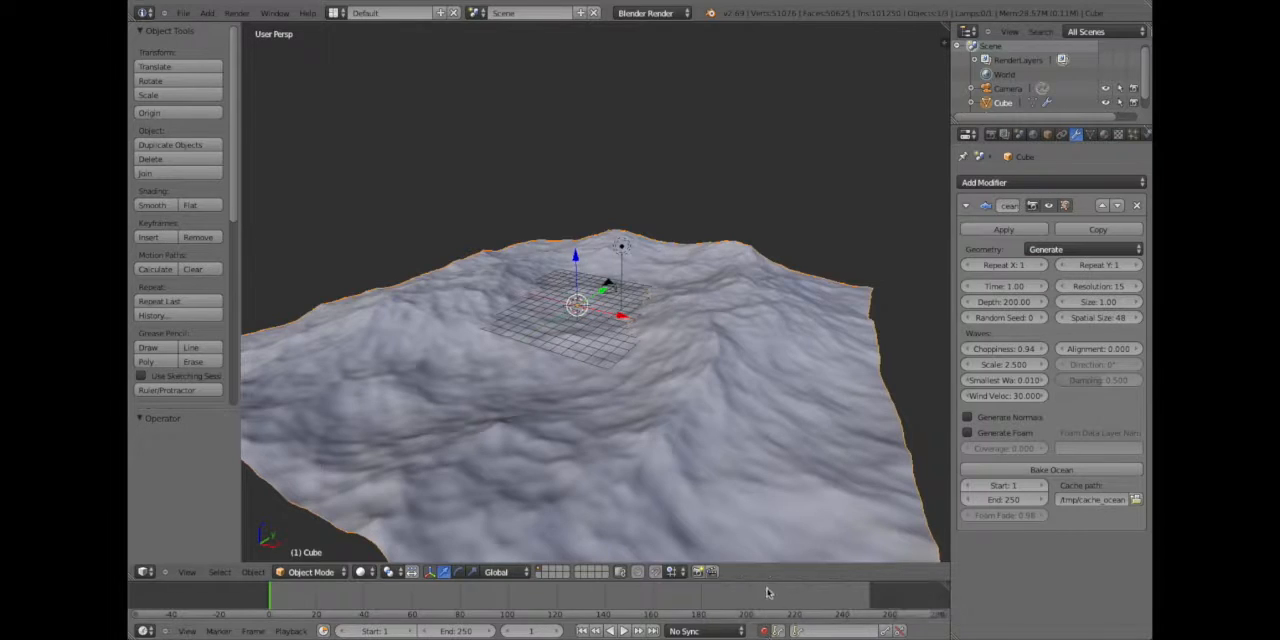
mouse_move(864, 336)
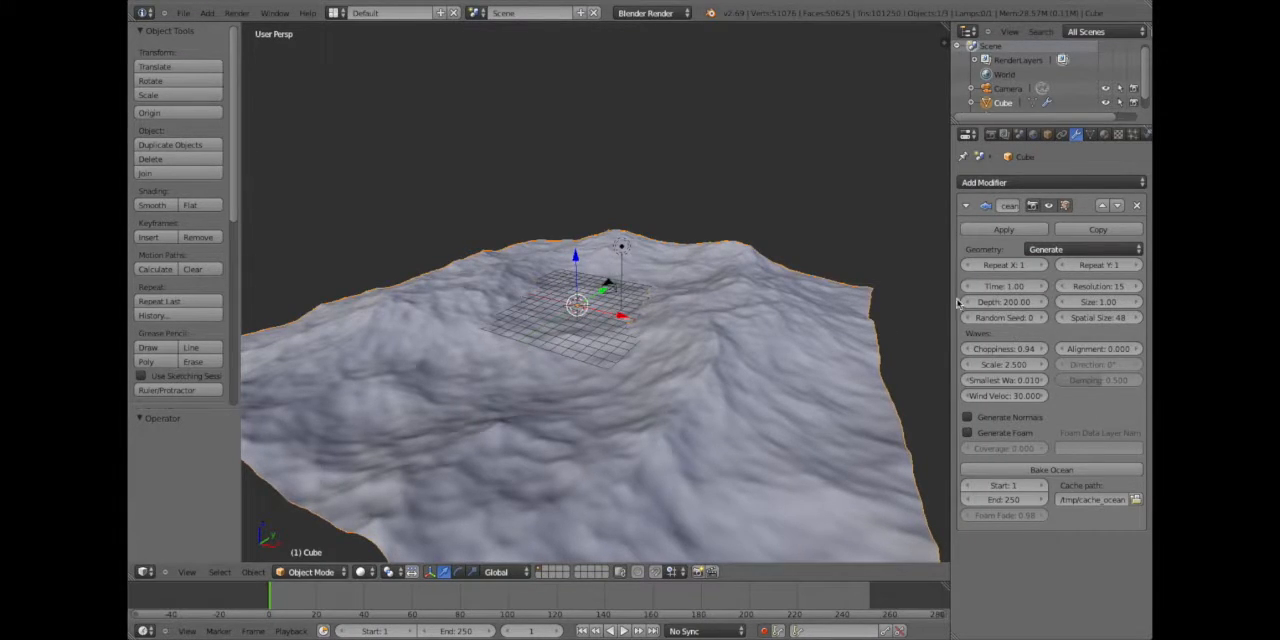
mouse_move(1004, 286)
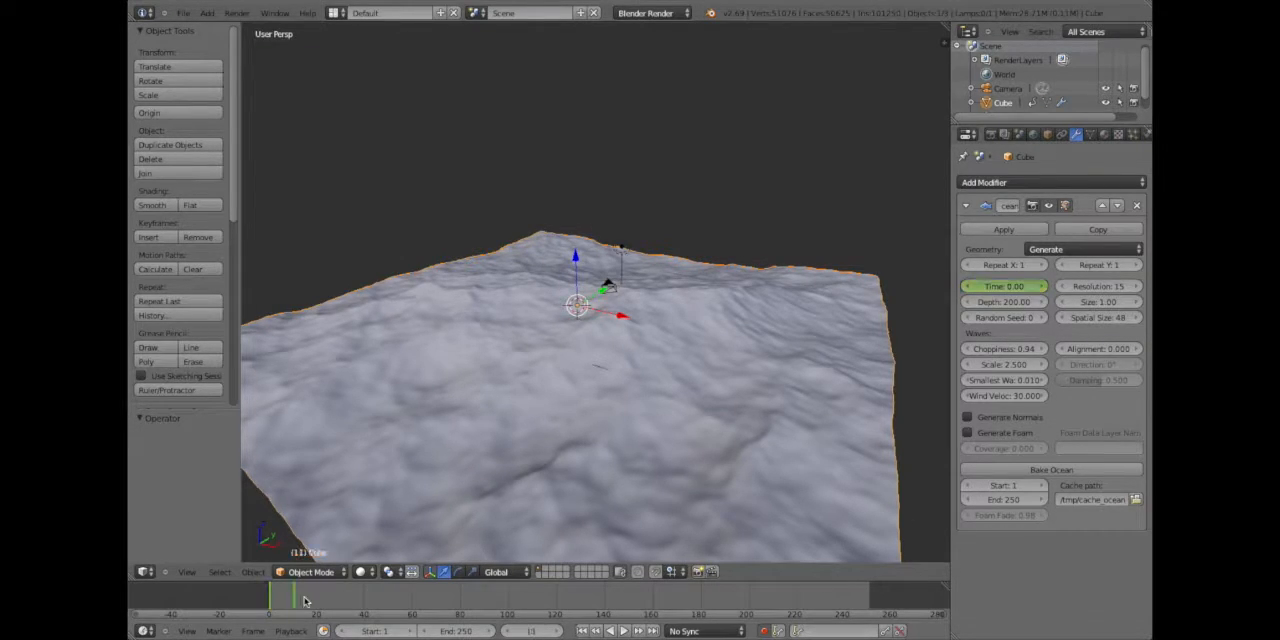
click(864, 596)
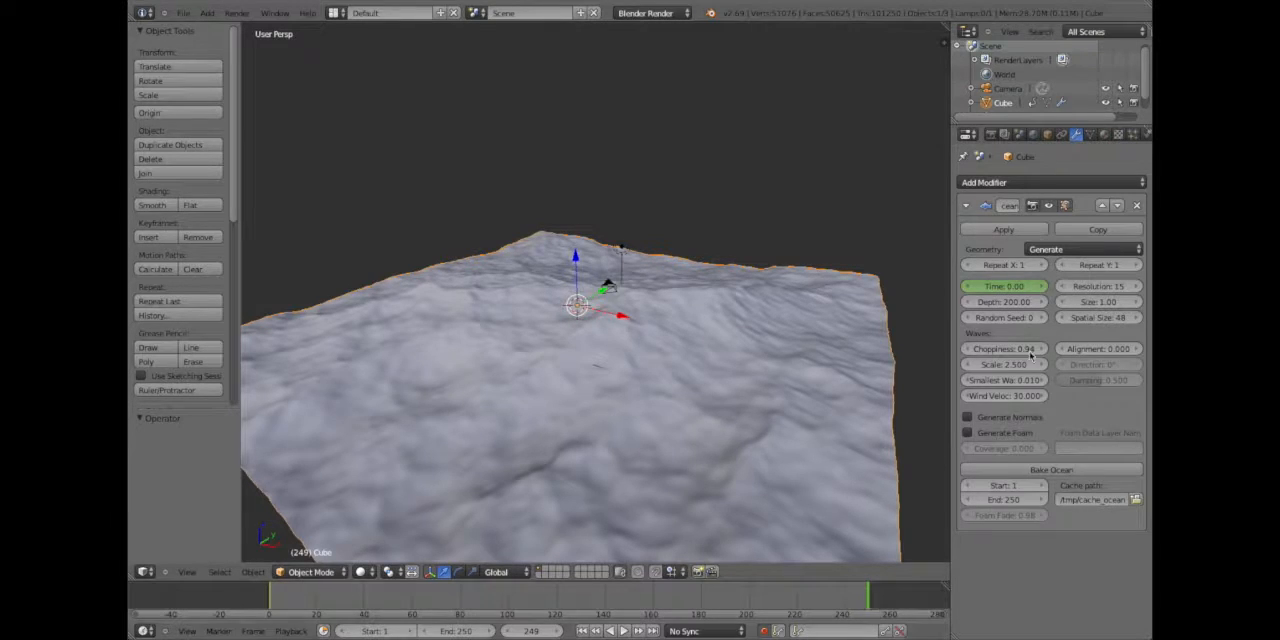
click(1004, 288)
text(6)
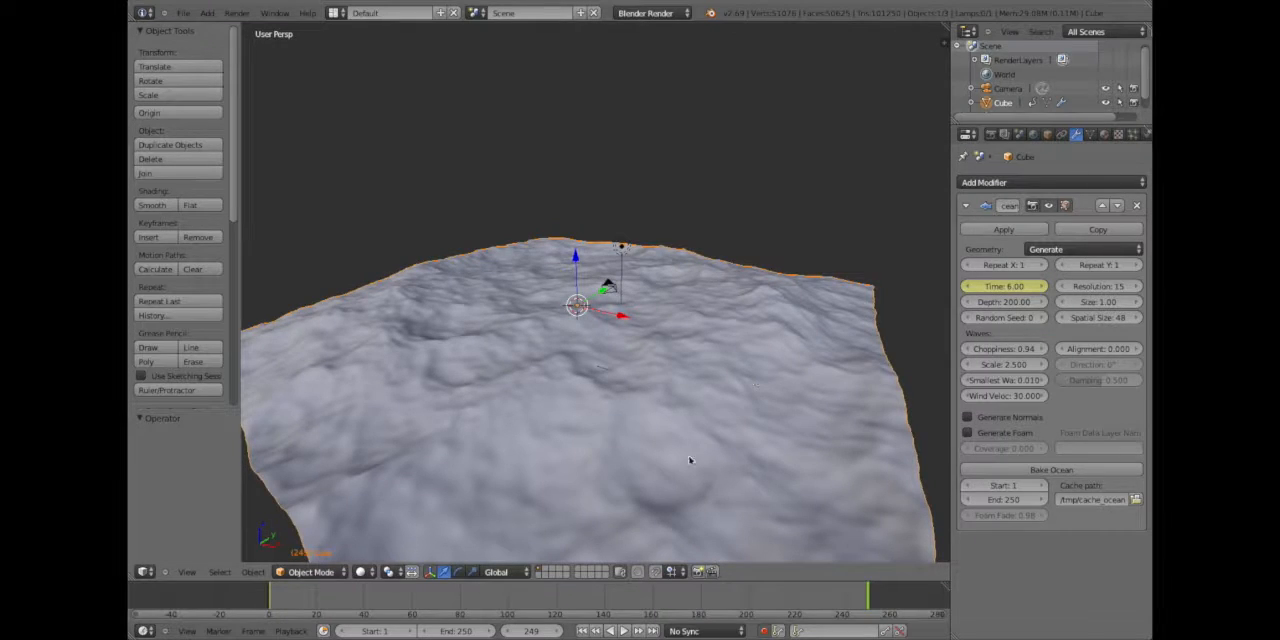
mouse_move(828, 460)
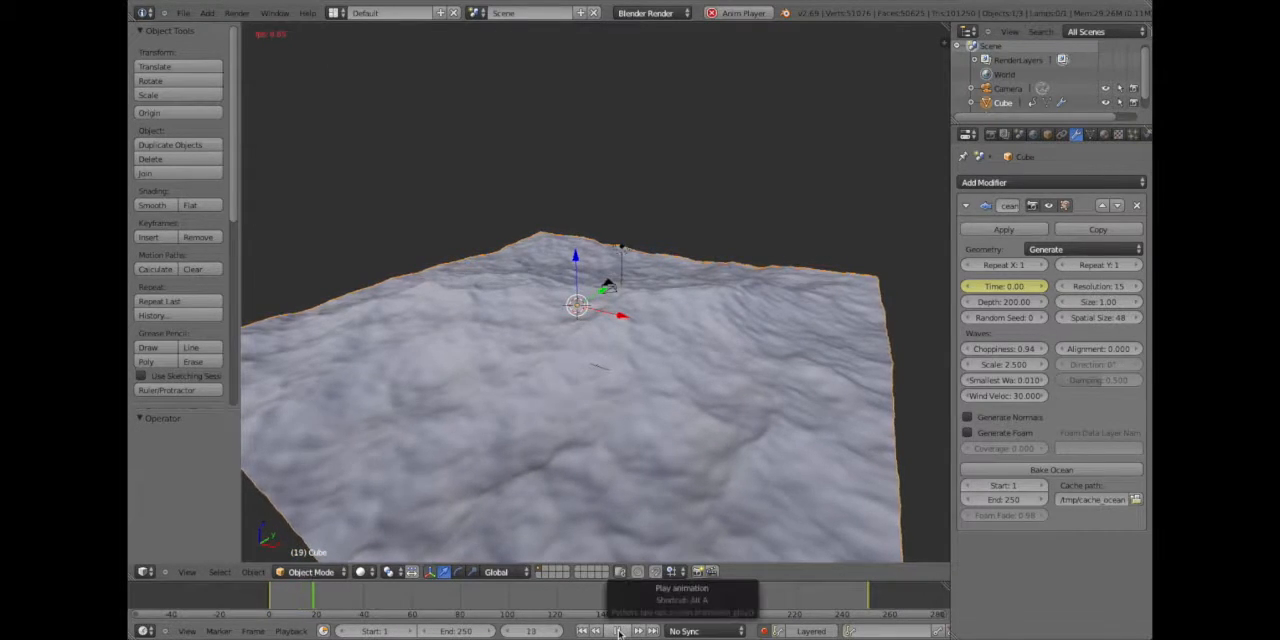
Stop playback and select the lamp to show its light settings
click(616, 632)
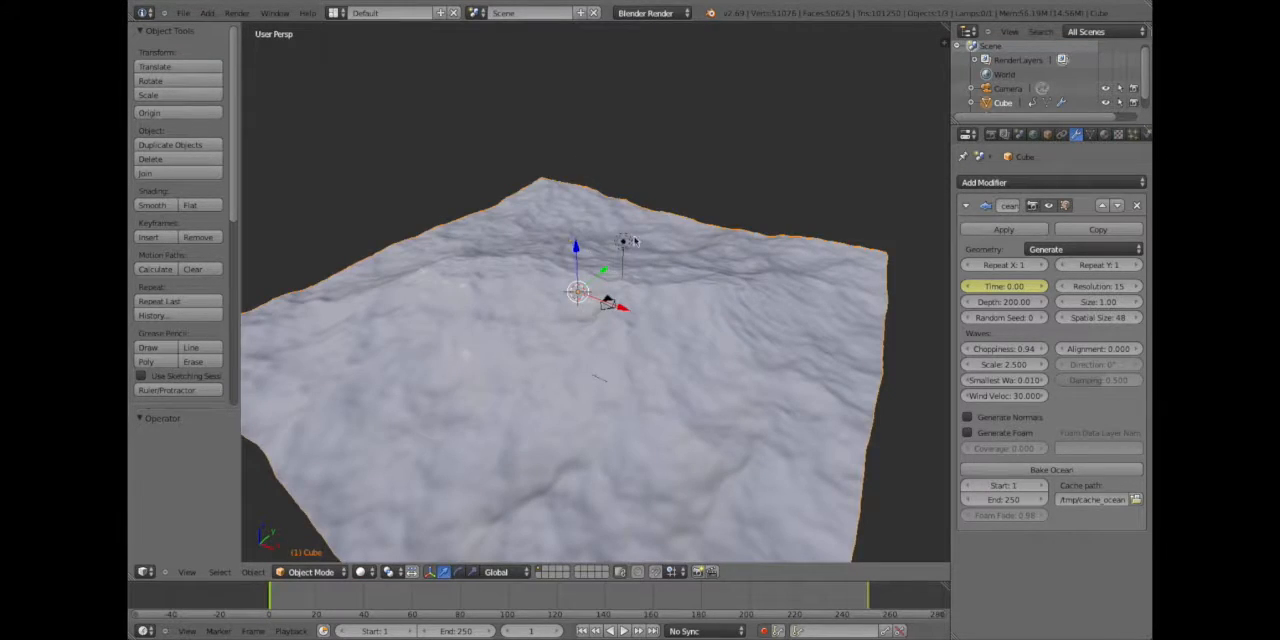
click(576, 292)
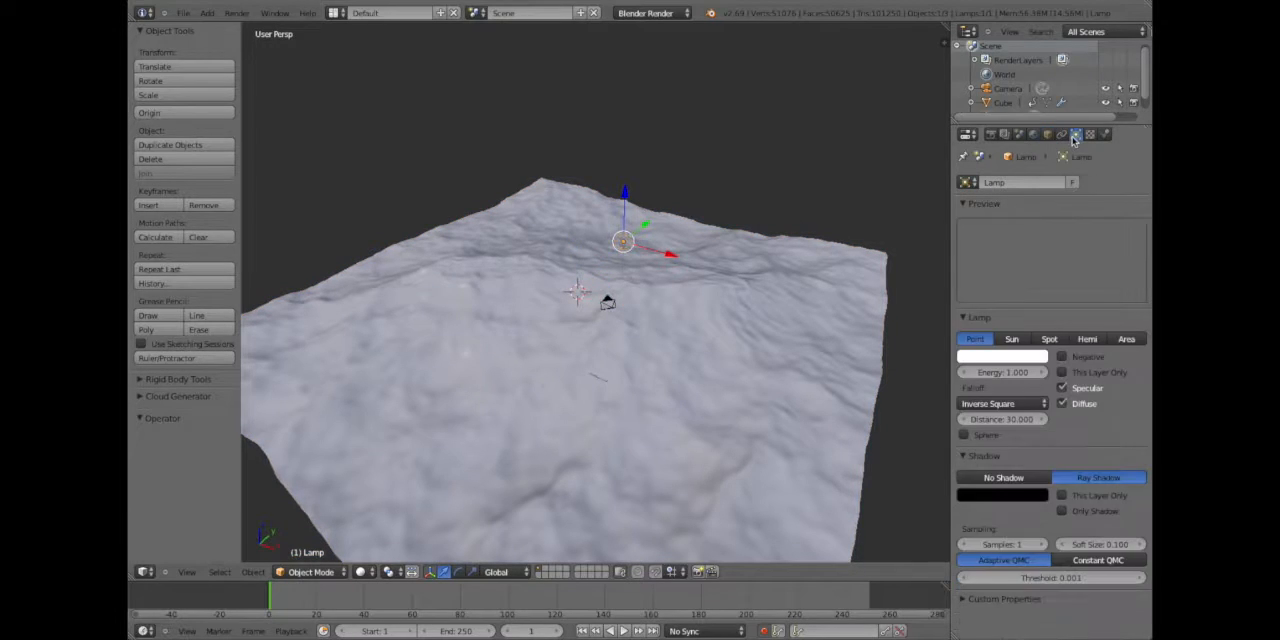
Make the lamp a Sun with sky lighting, then reselect the ocean object
click(1010, 338)
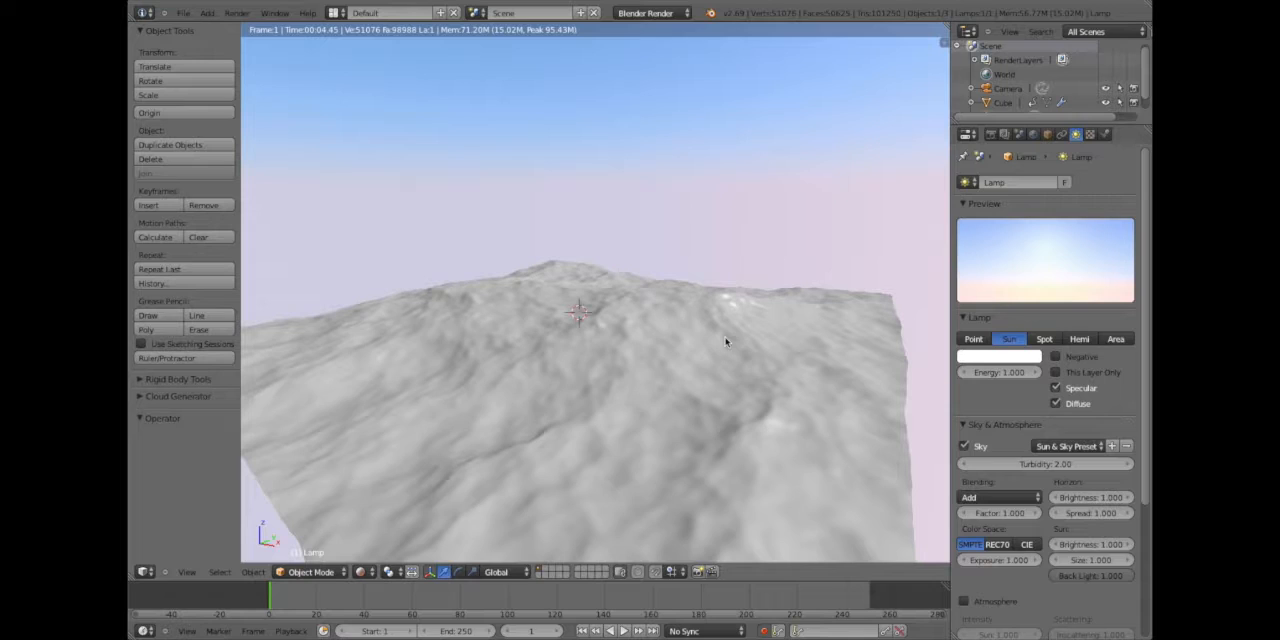
click(622, 250)
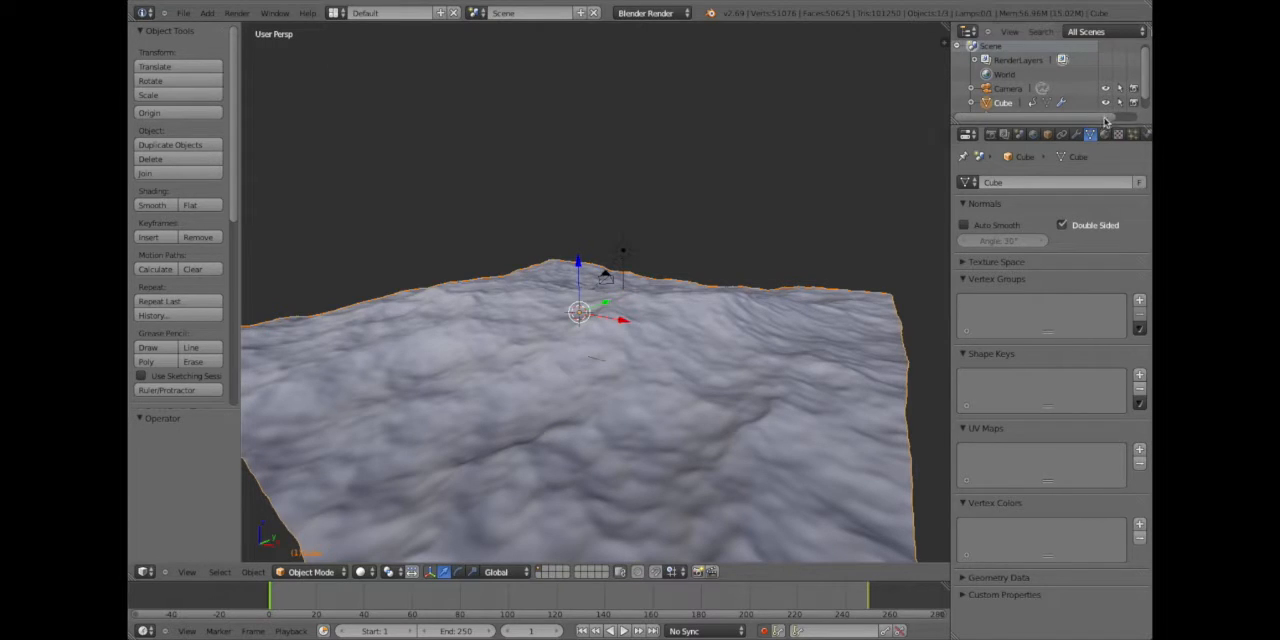
Set the ocean material's specular shader to WardIso and enable Mirror reflection
click(1076, 132)
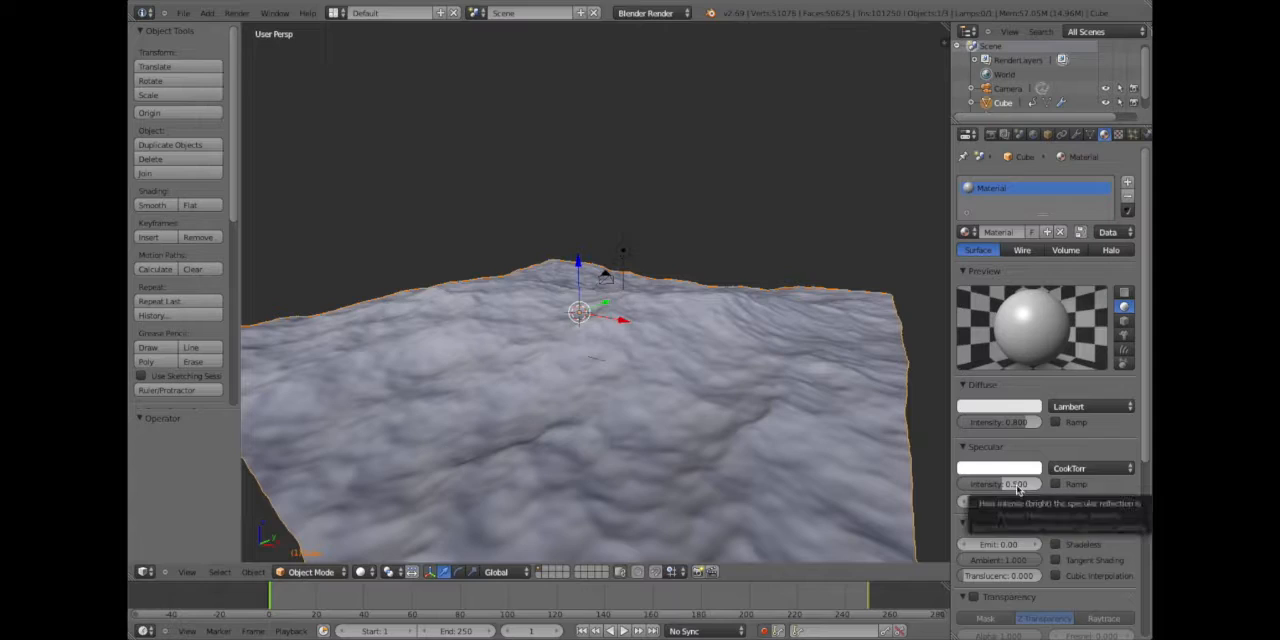
click(1090, 468)
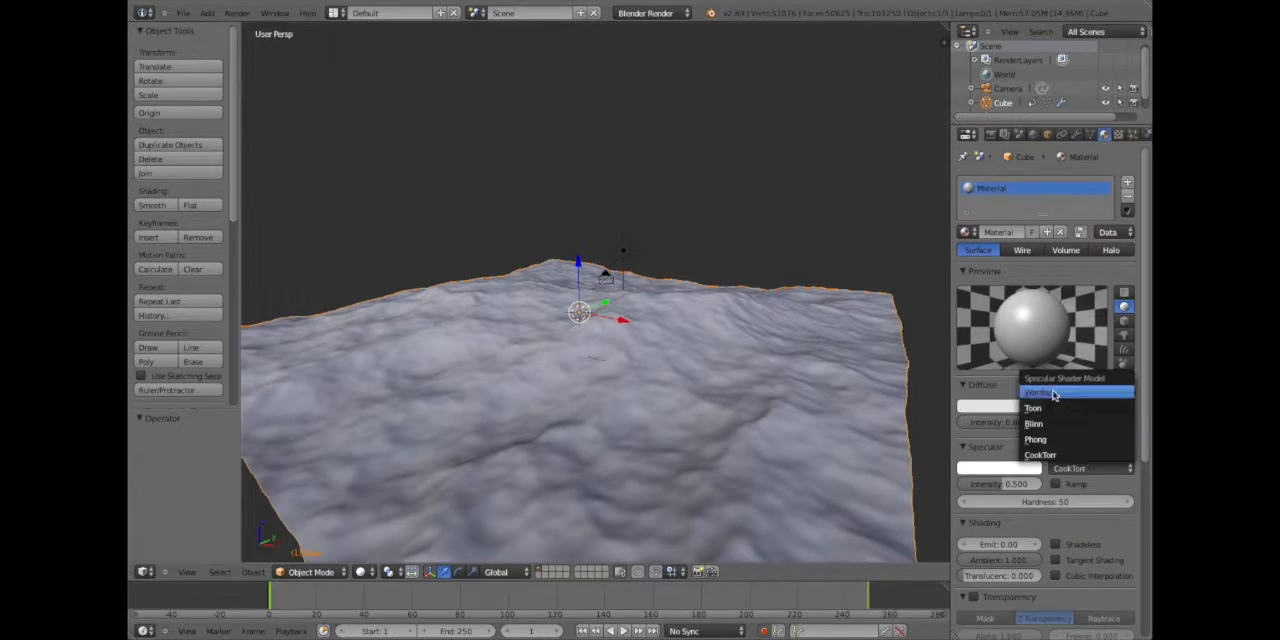
click(1040, 392)
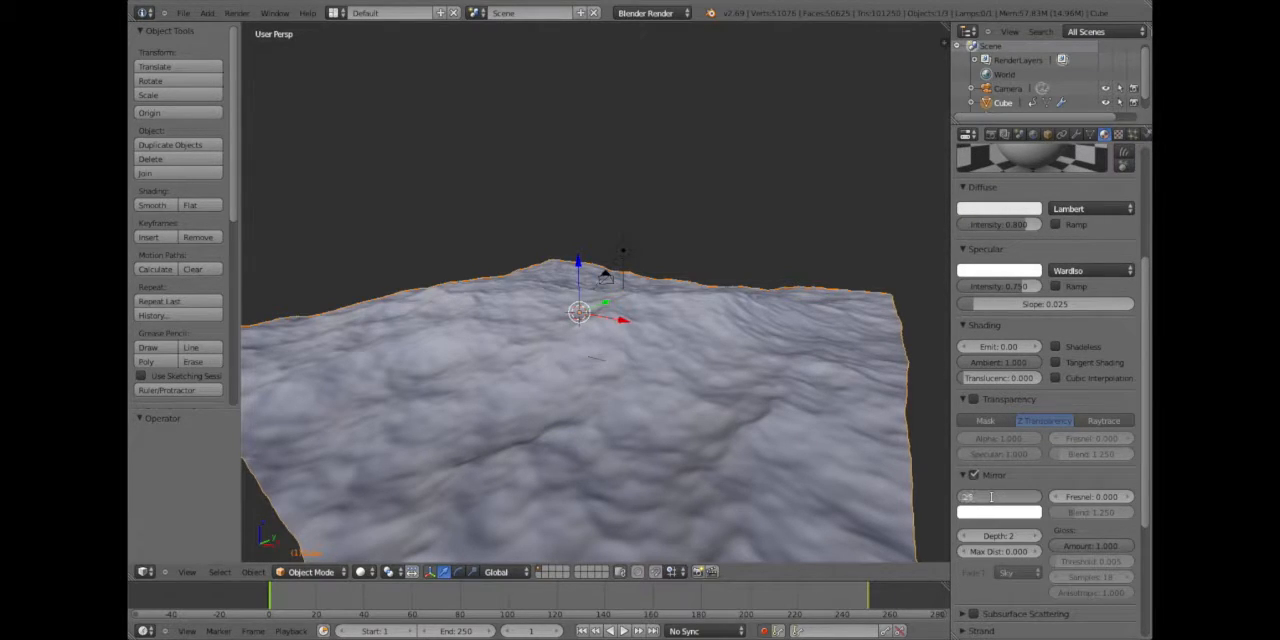
click(1128, 132)
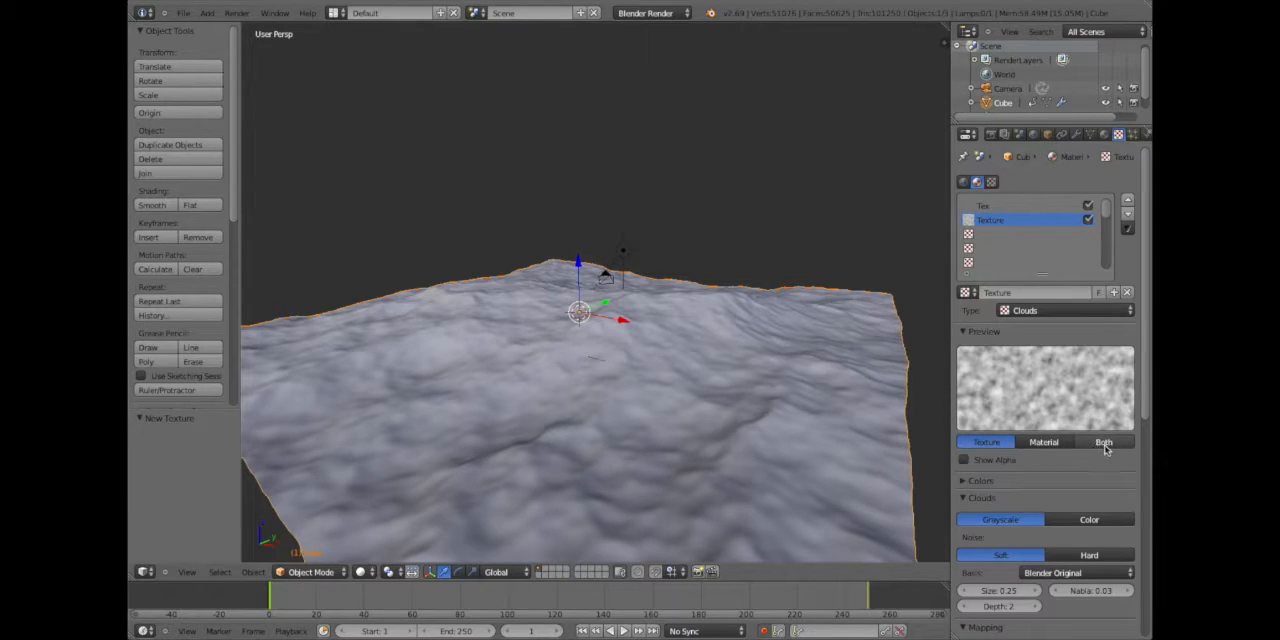
Preview texture with material, enable the colour ramp and tint it a deep blue
click(1104, 440)
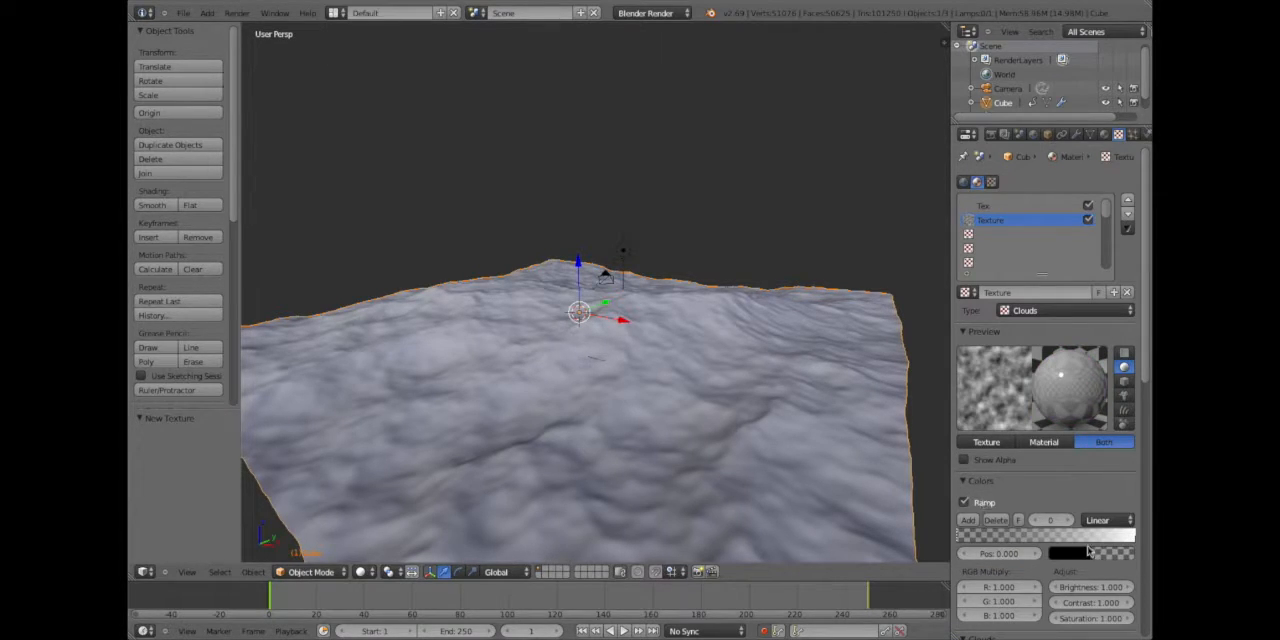
click(1050, 536)
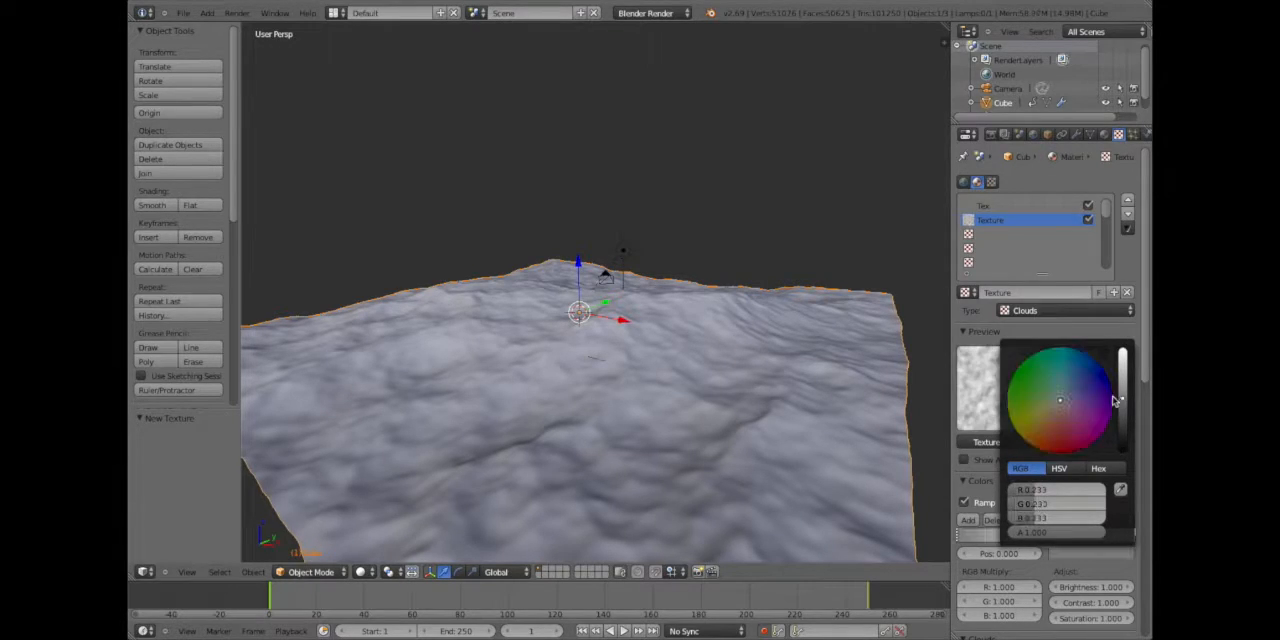
click(1088, 356)
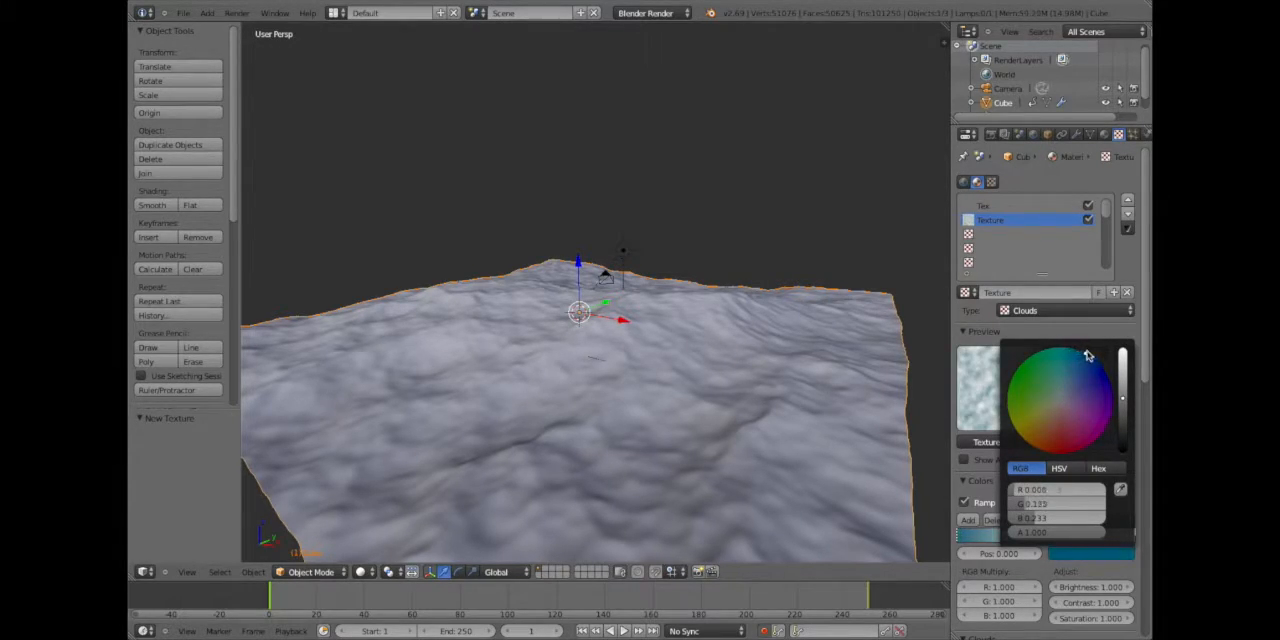
click(1096, 370)
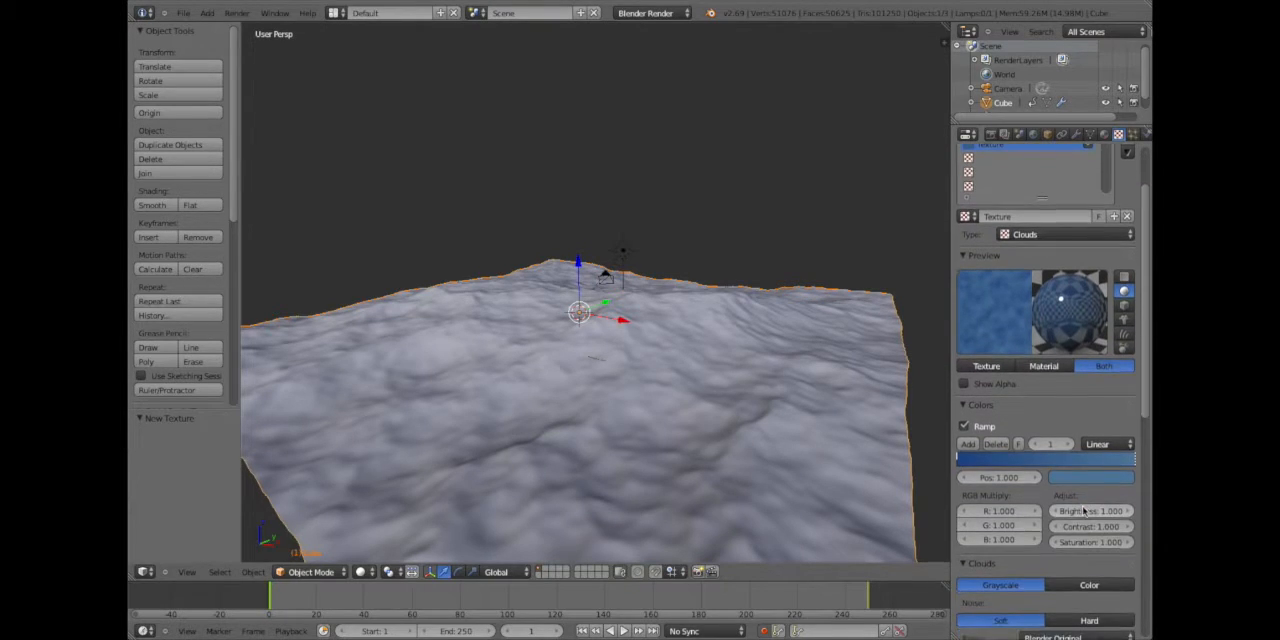
Set the Clouds texture noise to Hard
scroll(down, 3)
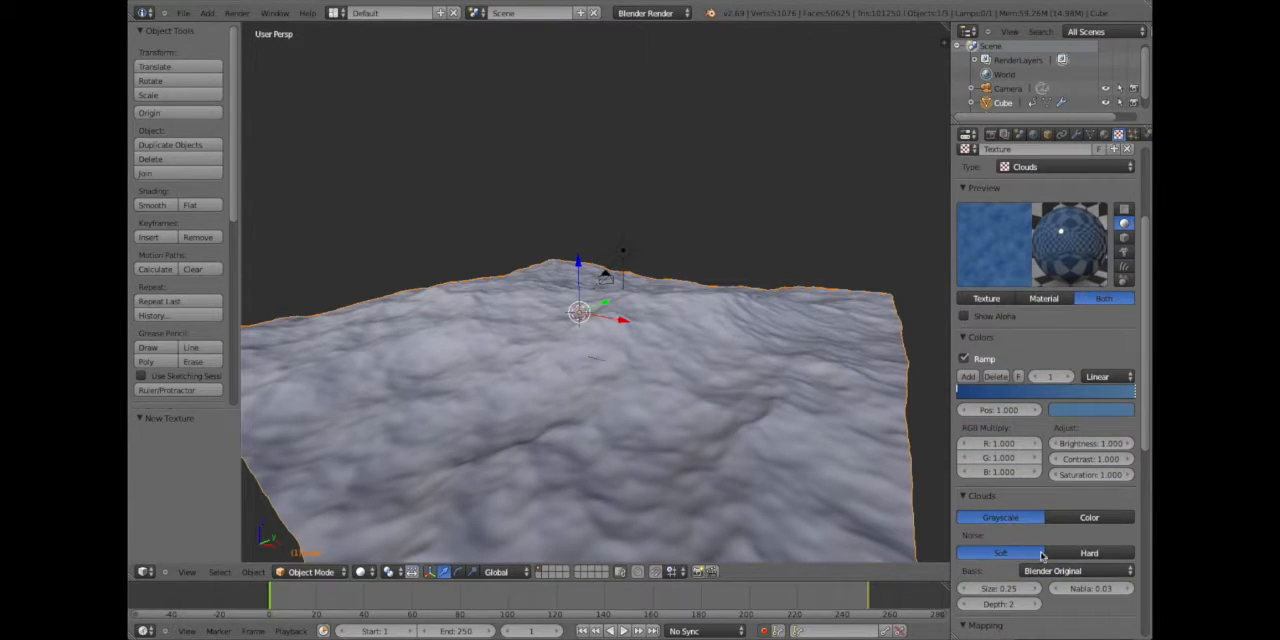
click(1088, 552)
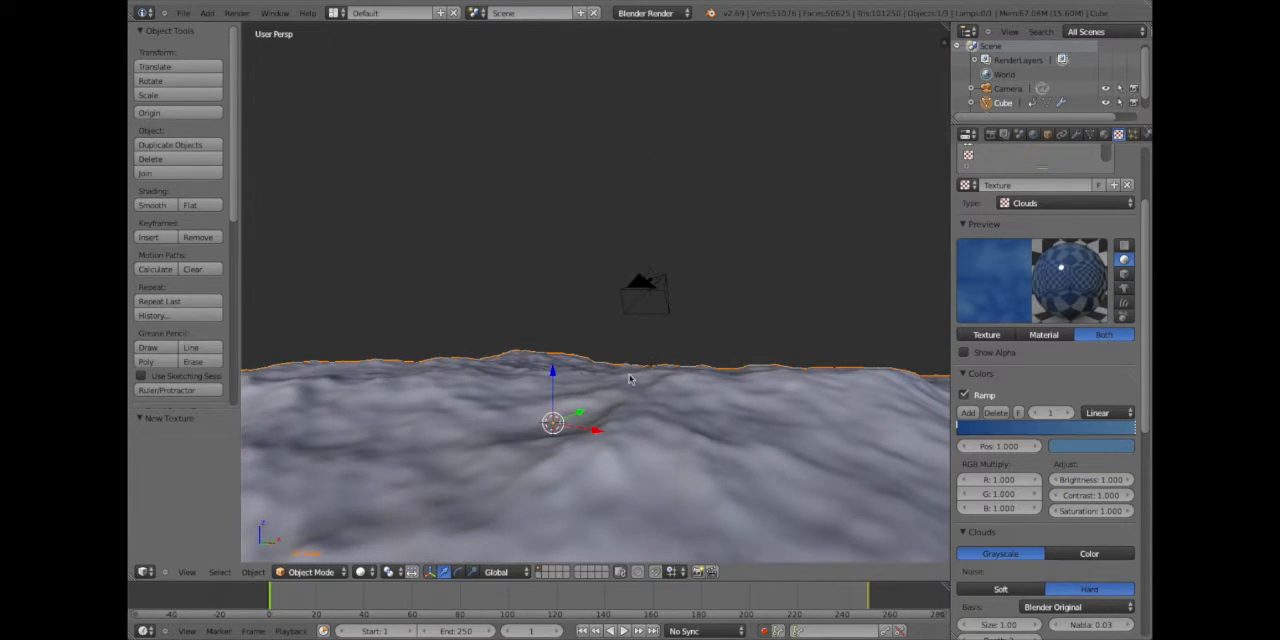
mouse_move(650, 294)
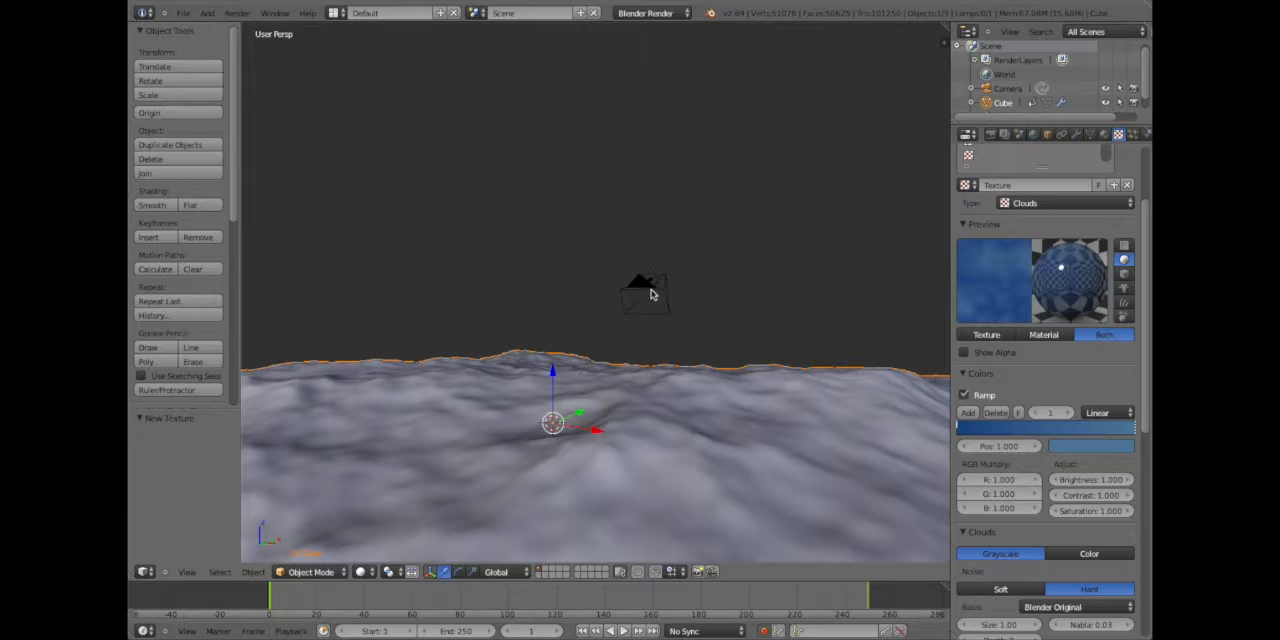
Select the camera to look through it at the rendered ocean
click(186, 572)
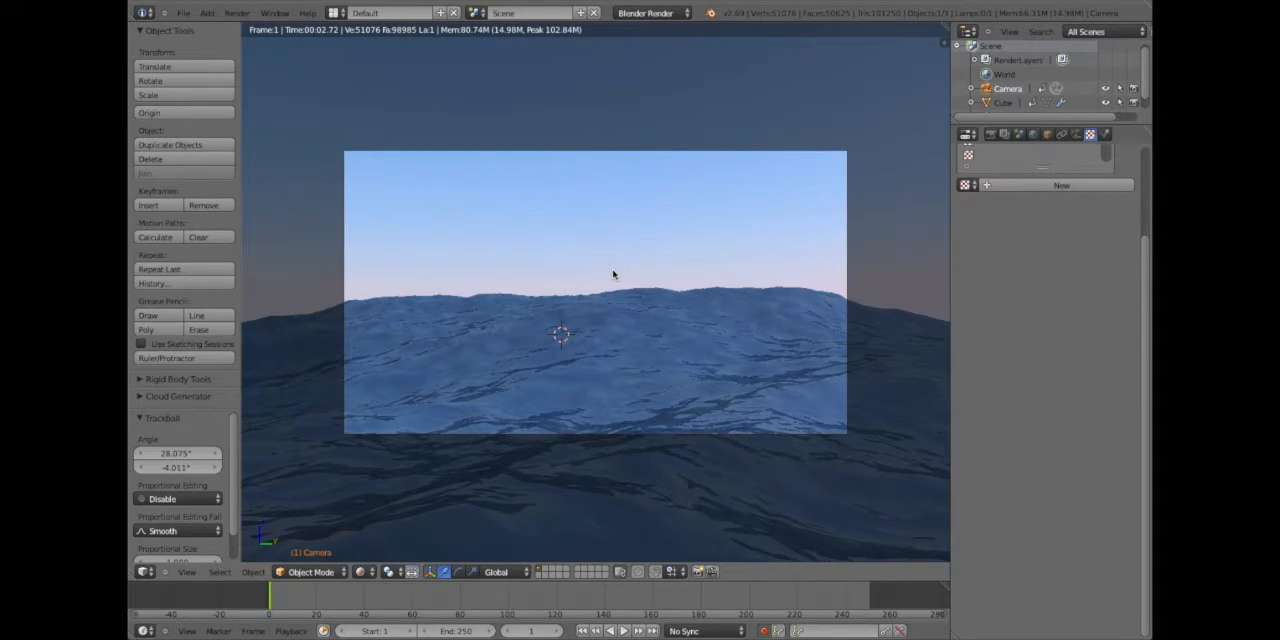
Enable world Mist and raise its depth for a haze over distant waves
click(1032, 134)
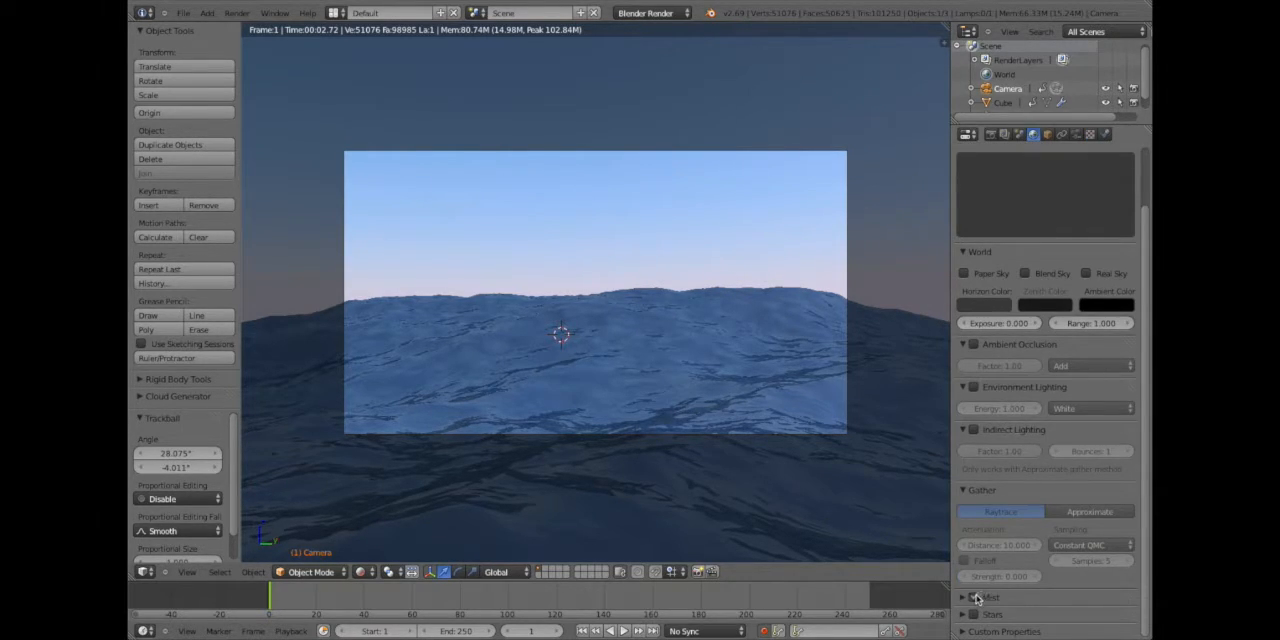
click(972, 596)
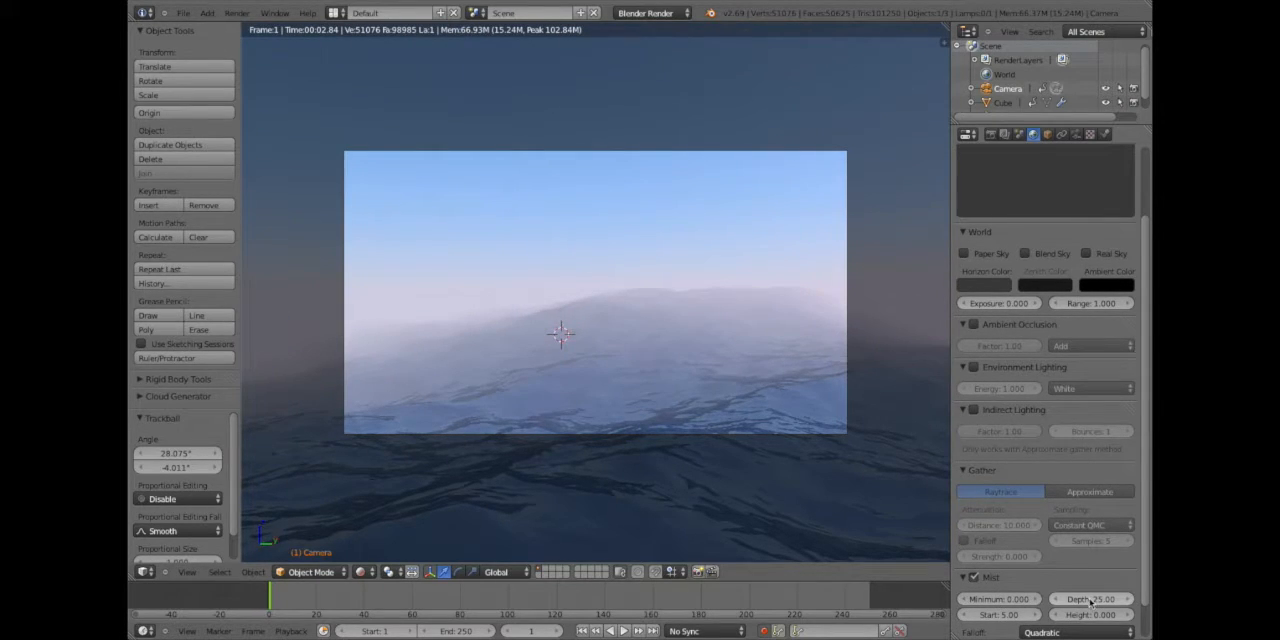
click(1090, 598)
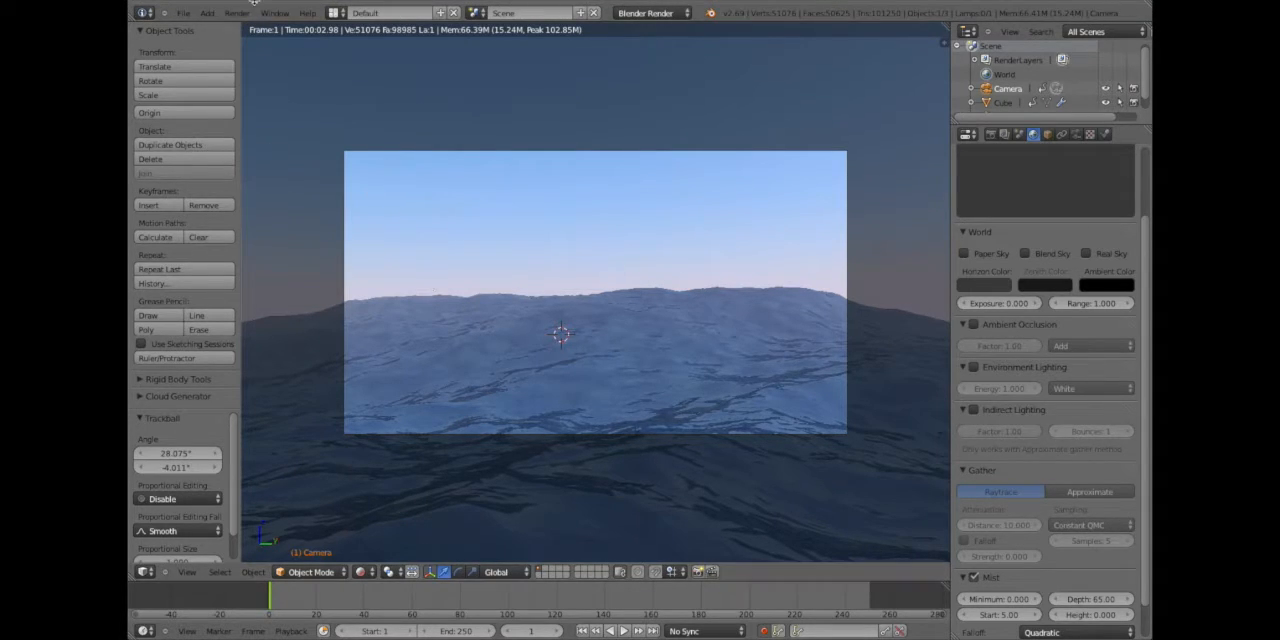
Render the whole animation via Render > Render Animation
click(236, 12)
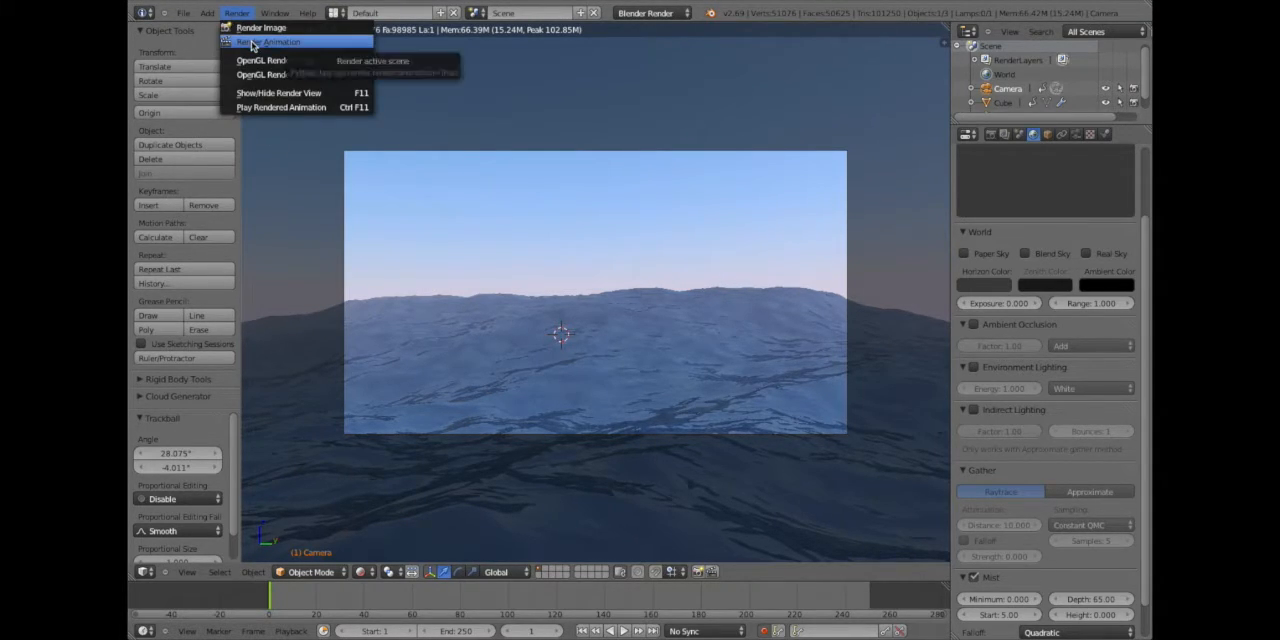
click(260, 28)
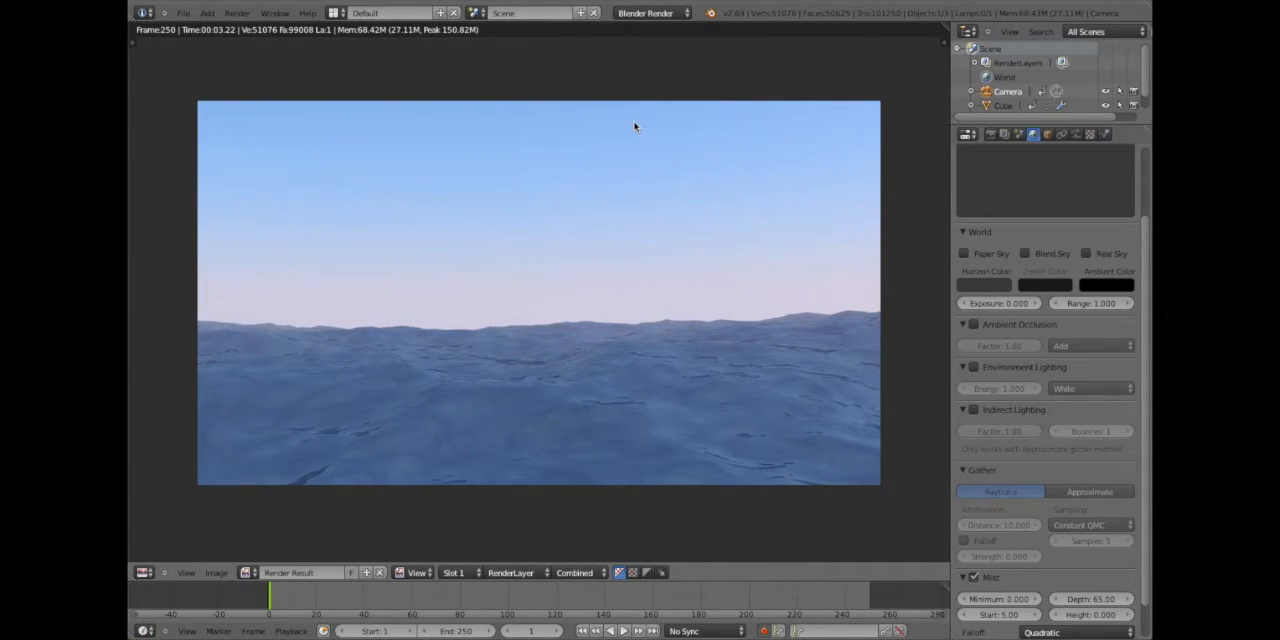
mouse_move(748, 208)
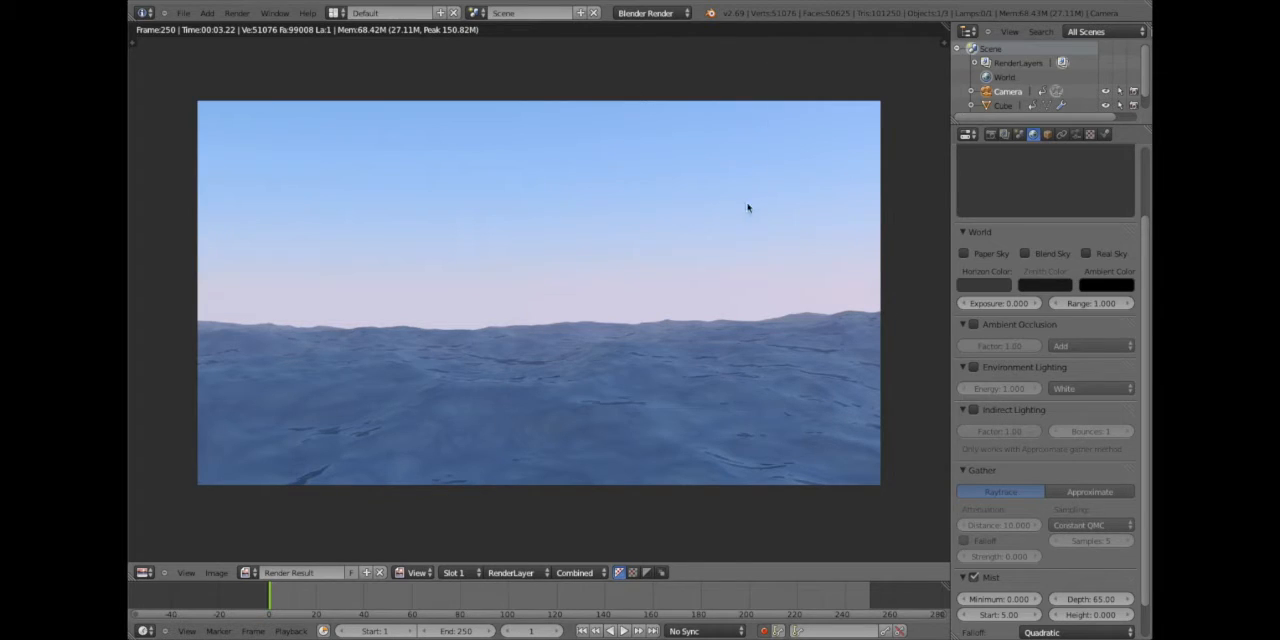
mouse_move(532, 276)
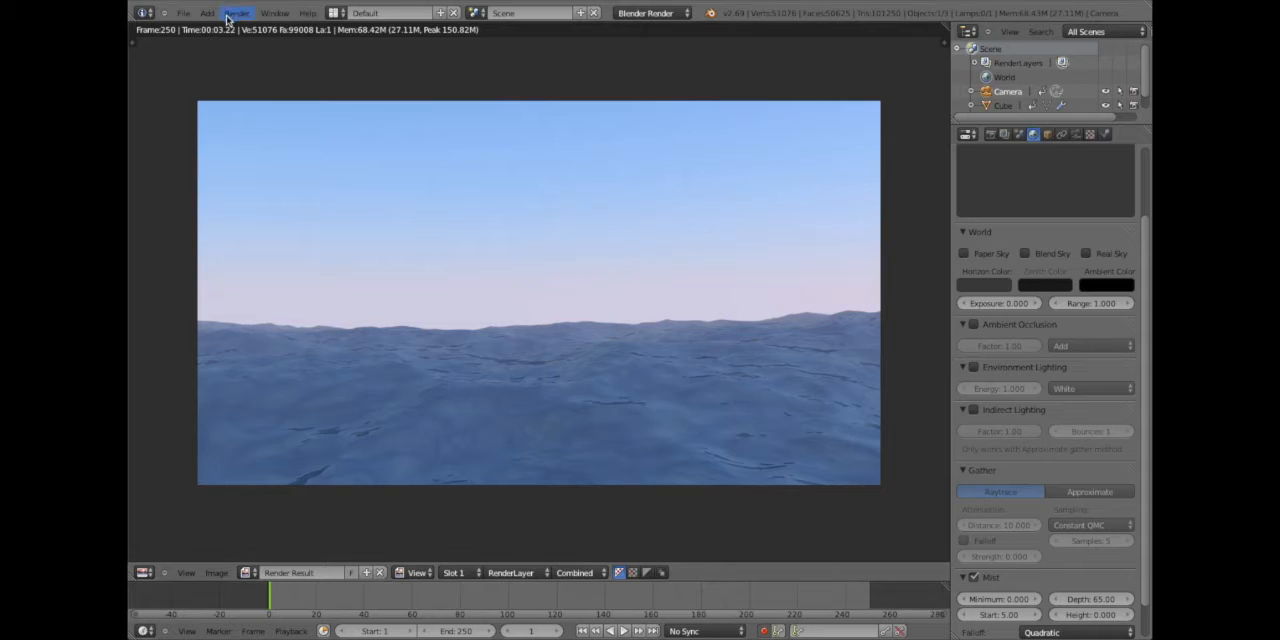
click(236, 12)
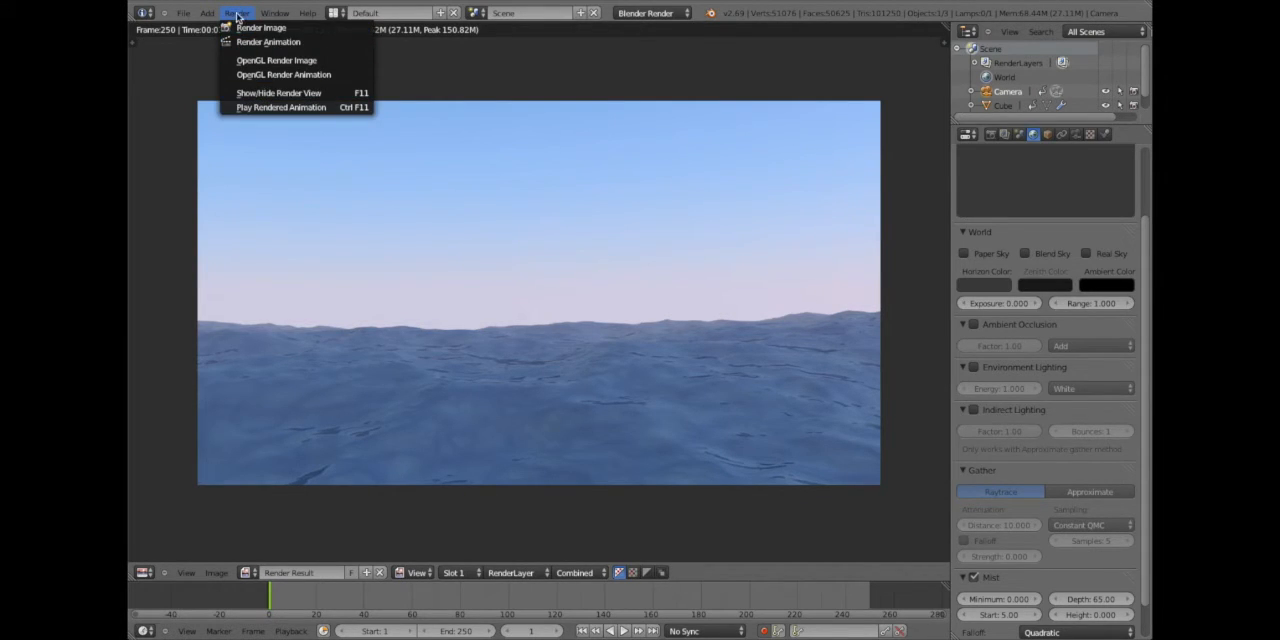
mouse_move(280, 108)
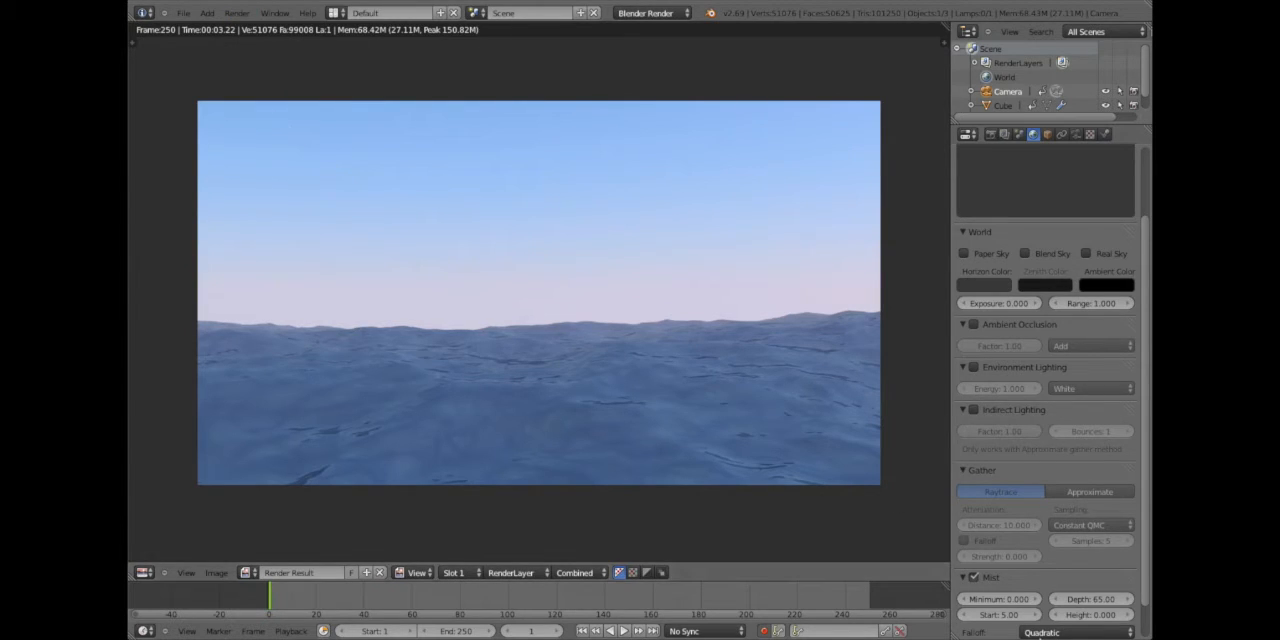
click(236, 12)
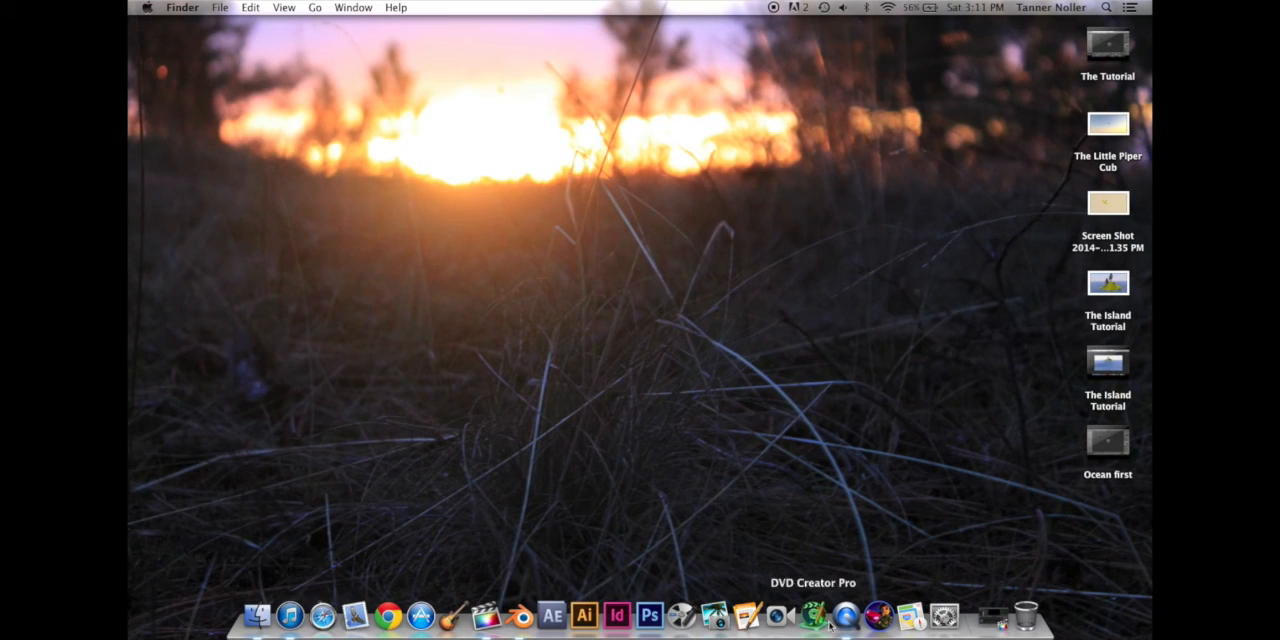
click(818, 616)
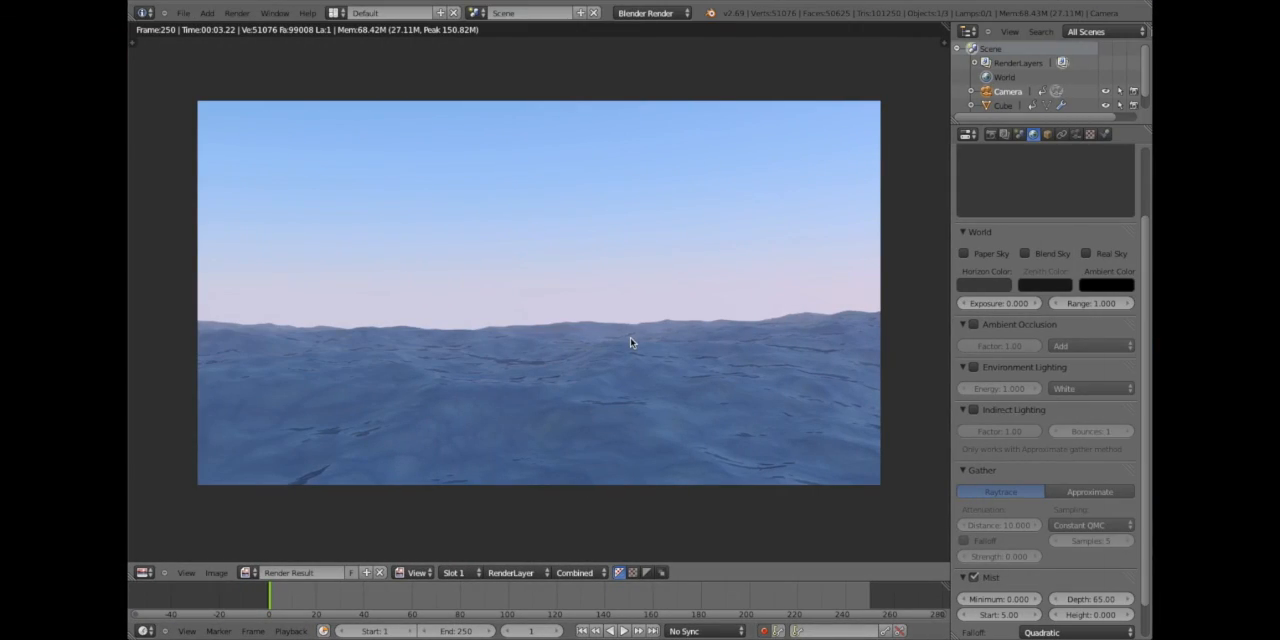